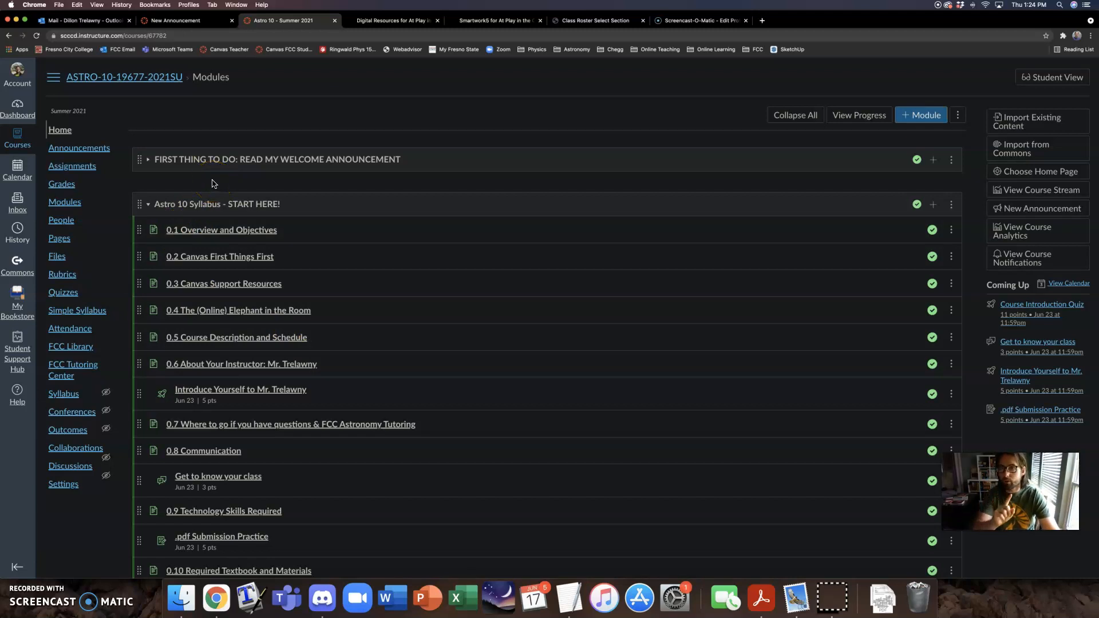
Go to the Assignments list from the ASTRO-10 course navigation.
click(71, 165)
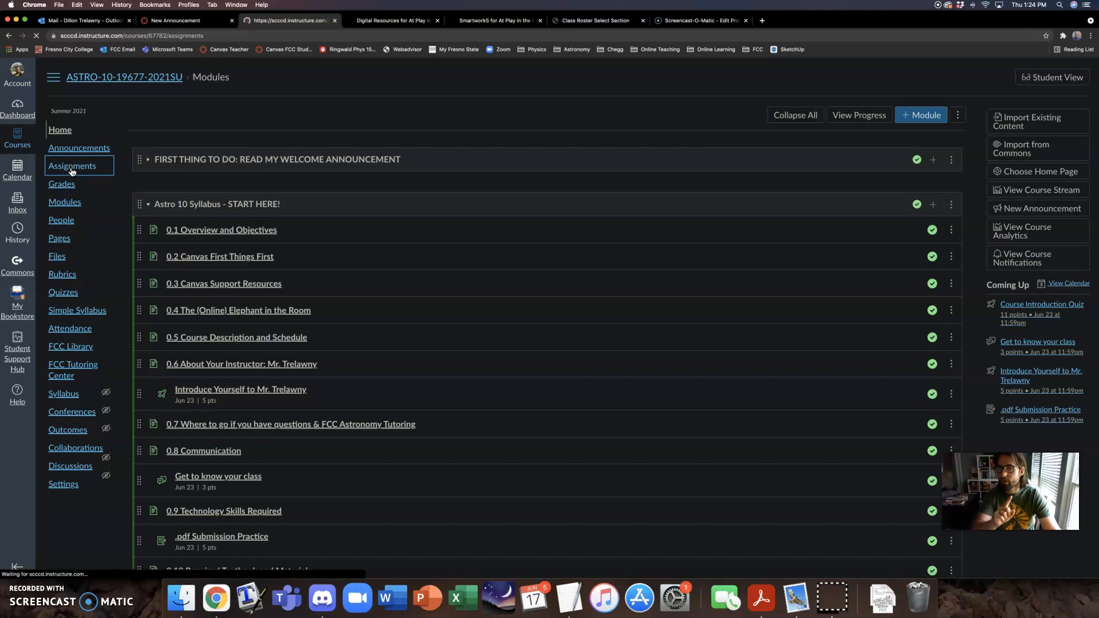
Scroll the Assignments list to the Homework group and choose Homework 1 (Ch. 5).
click(72, 164)
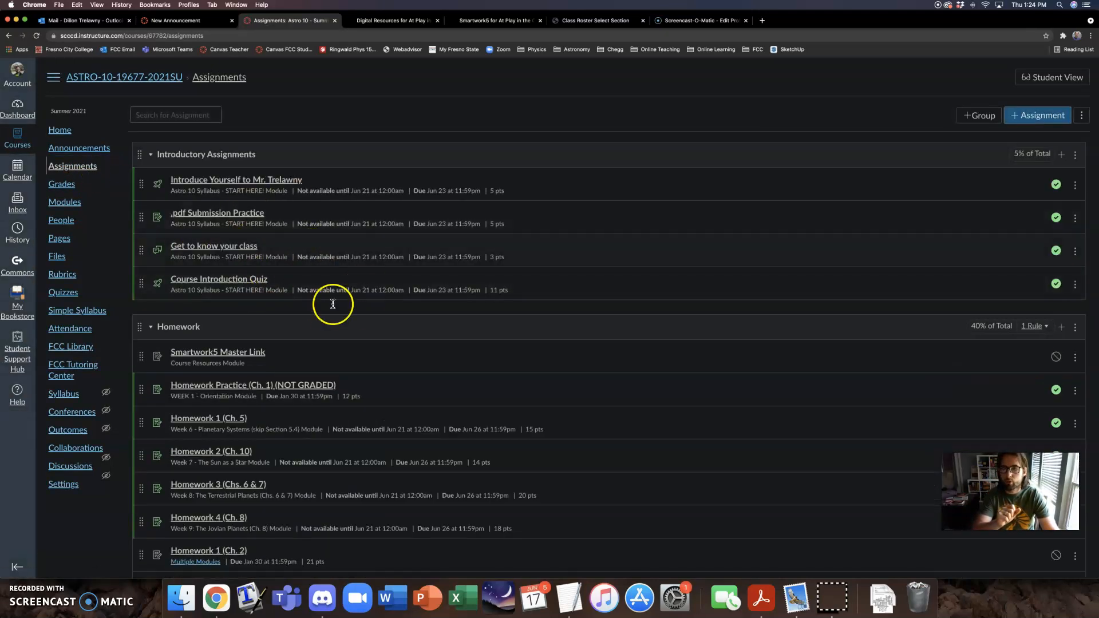
scroll(down, 3)
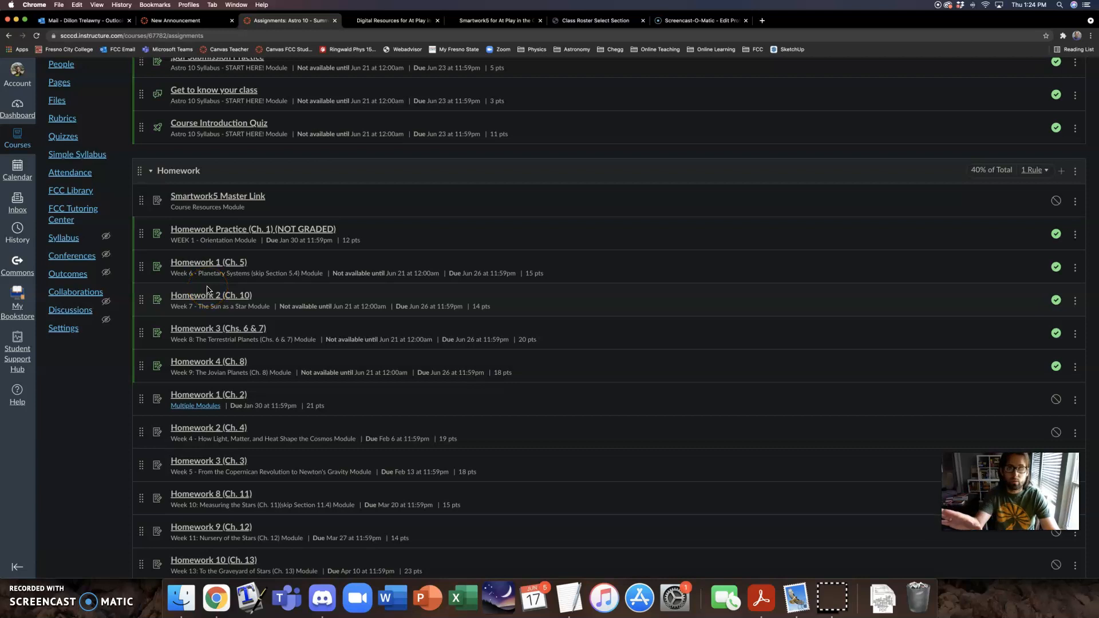
click(208, 261)
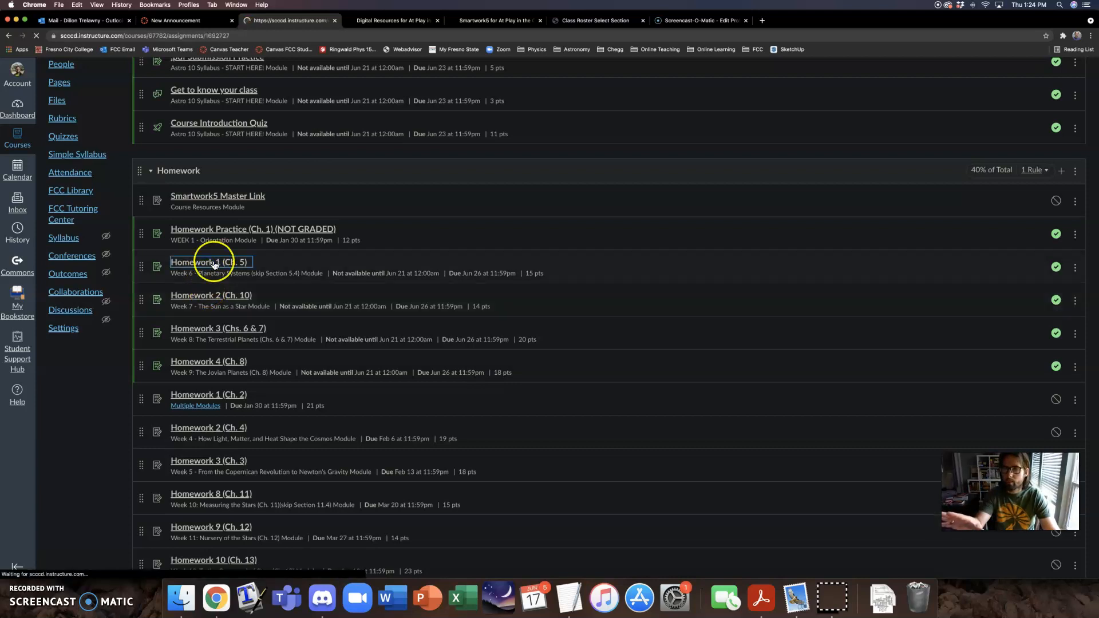
Load Homework 1 (Ch. 5) in its own browser window, bringing up the Smartwork class list.
click(208, 262)
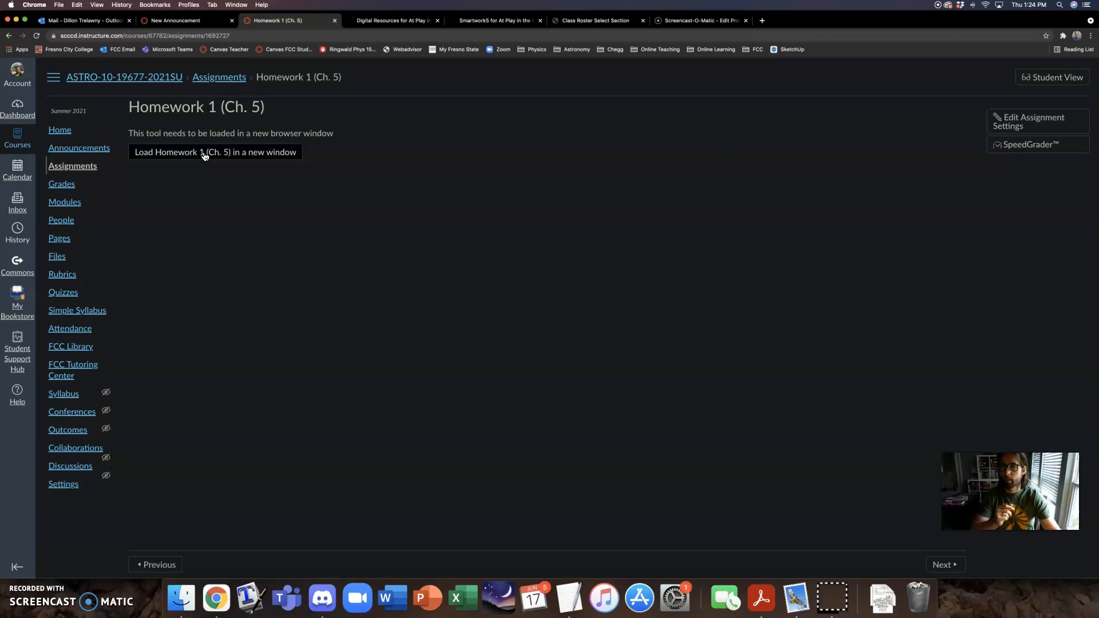
click(498, 19)
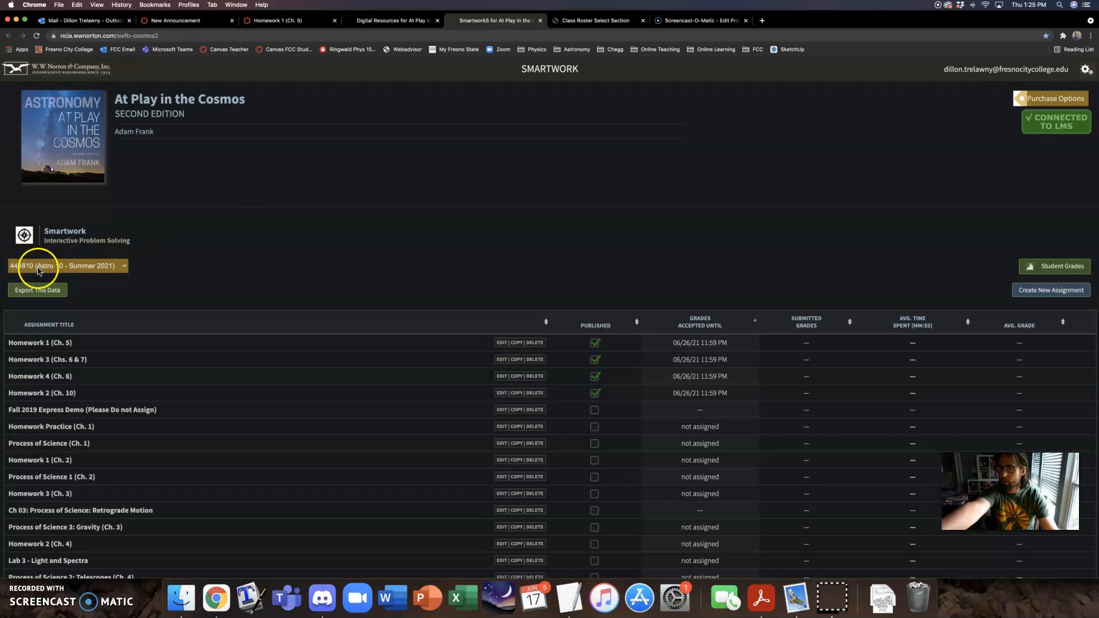
mouse_move(37, 261)
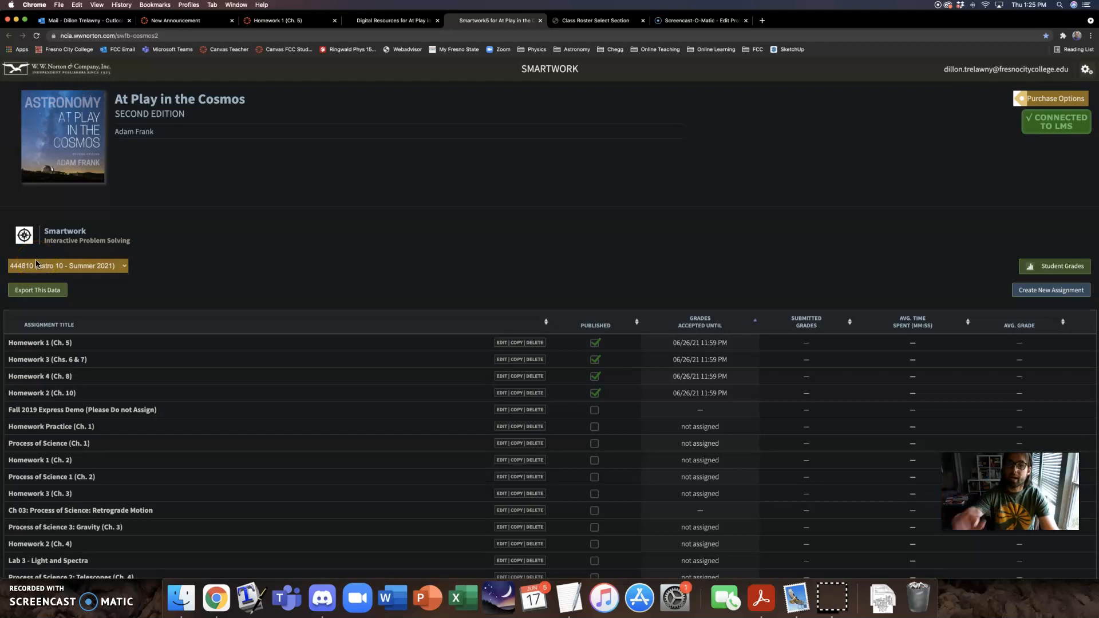
Return from the Smartwork assignment table to the Canvas Homework 1 (Ch. 5) page.
click(277, 20)
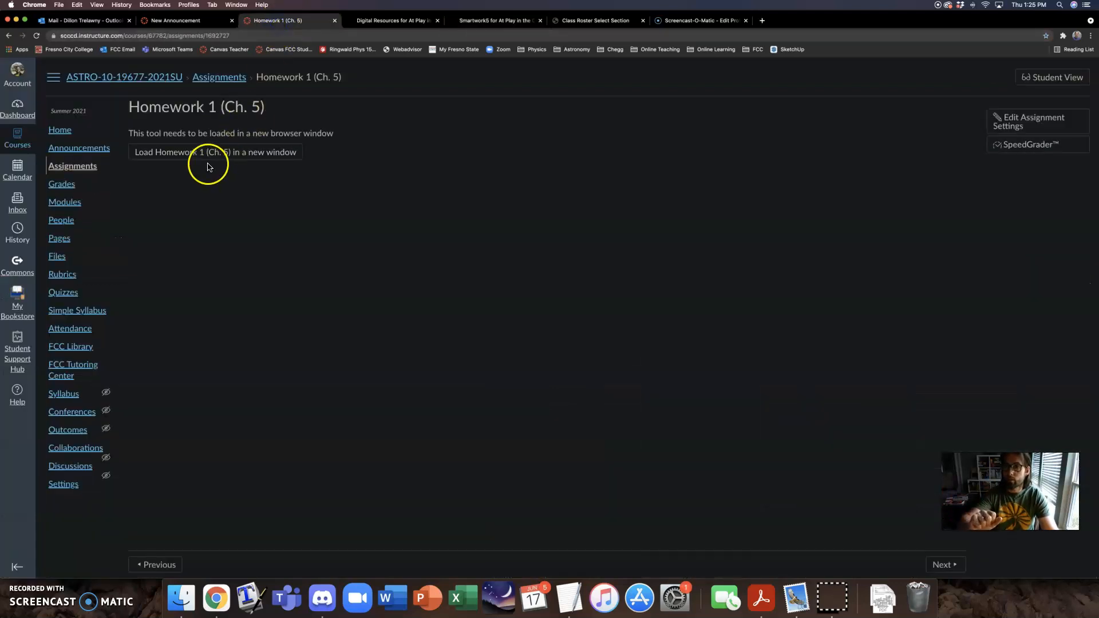
Go back to the ASTRO-10 Assignments list with its Introductory and Homework groups.
click(72, 165)
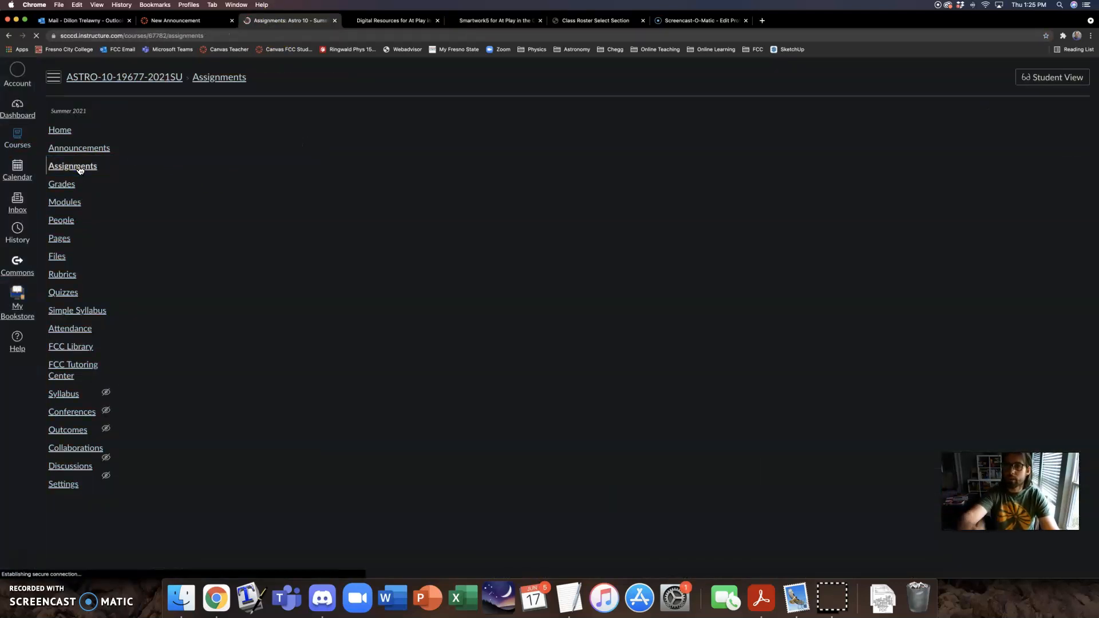
click(72, 167)
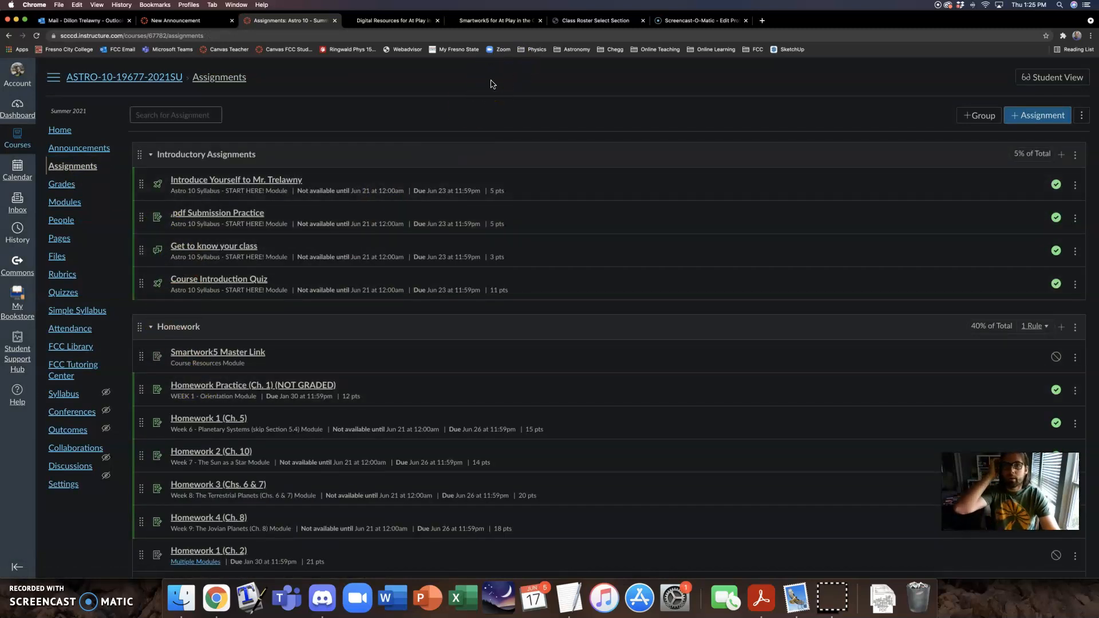
mouse_move(501, 57)
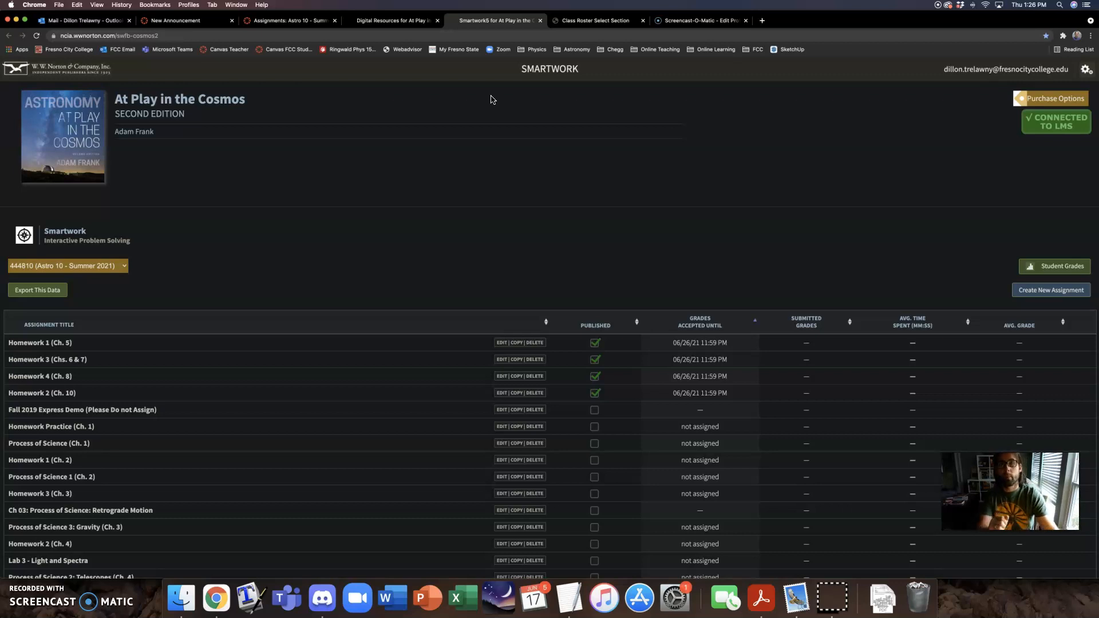
mouse_move(427, 72)
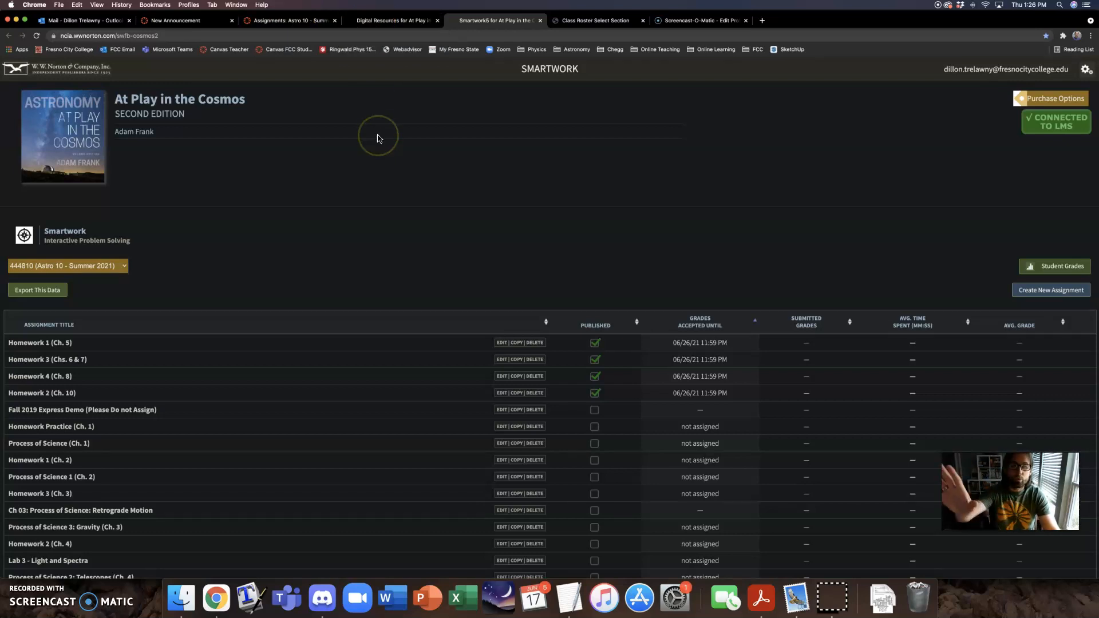
mouse_move(354, 194)
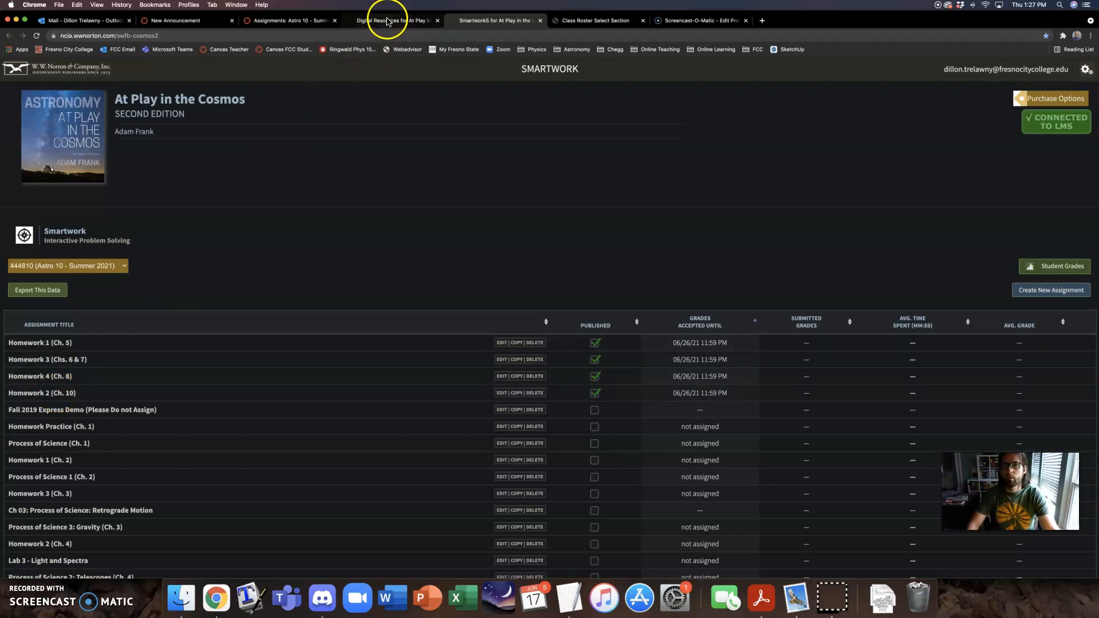
Switch from the Smartwork section 444810 homework list to the Digital Resources ebook page.
click(396, 20)
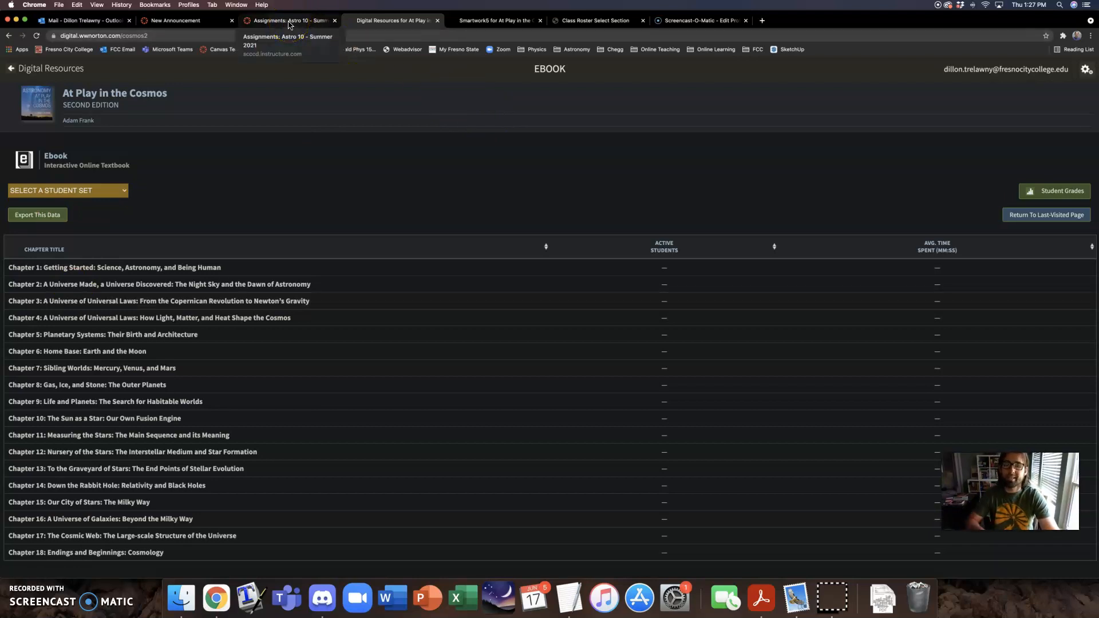
Visit the Canvas Assignments page, then return to the Smartwork5 assignment list.
click(288, 19)
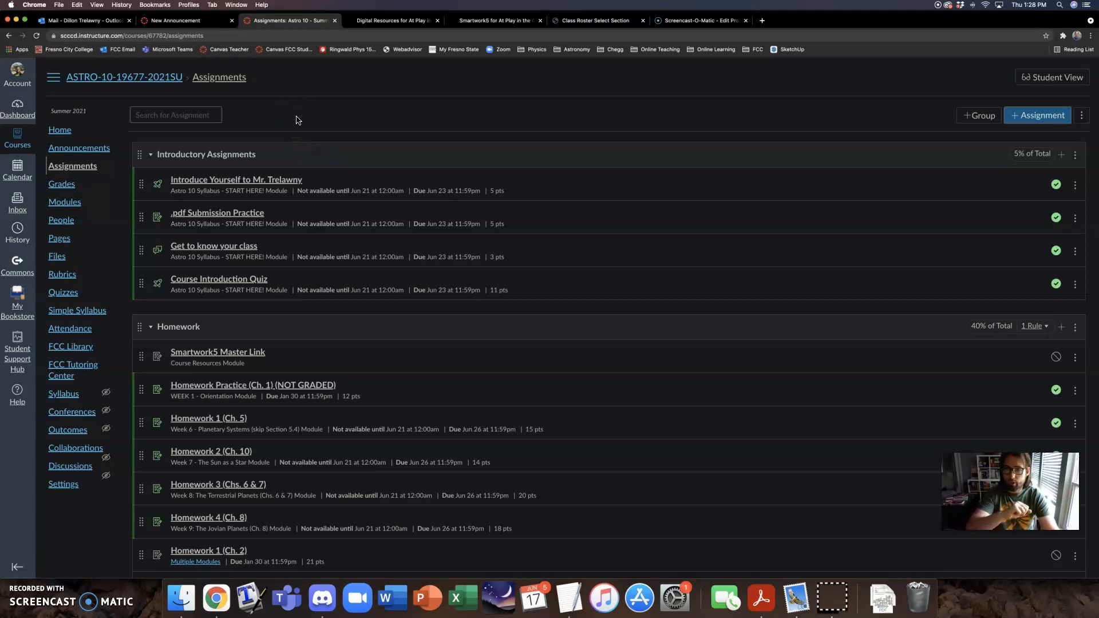
click(498, 19)
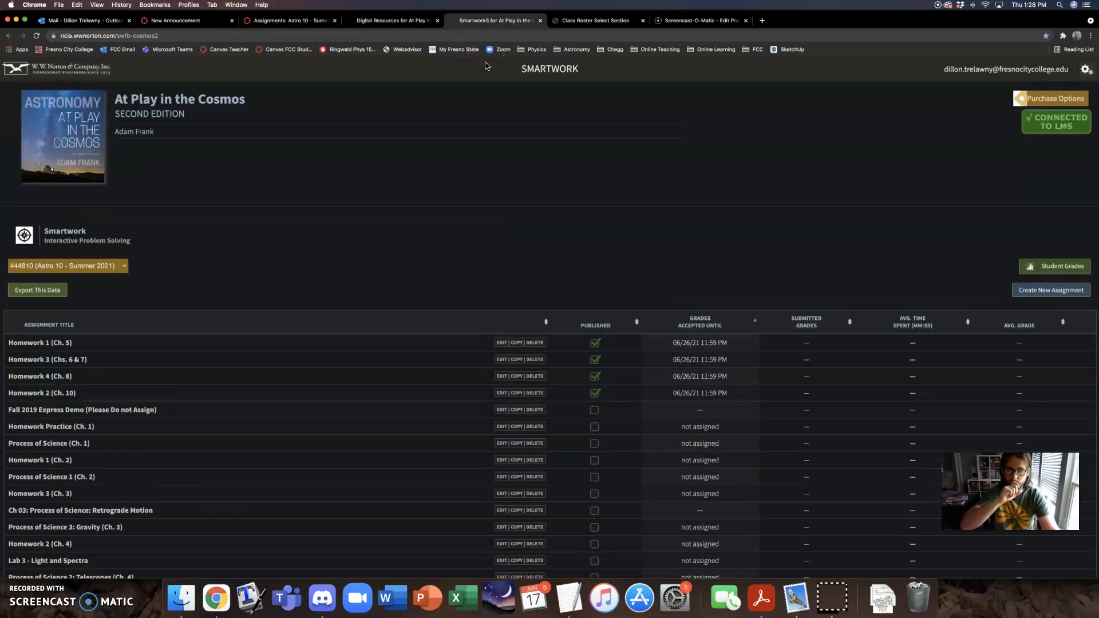
click(288, 19)
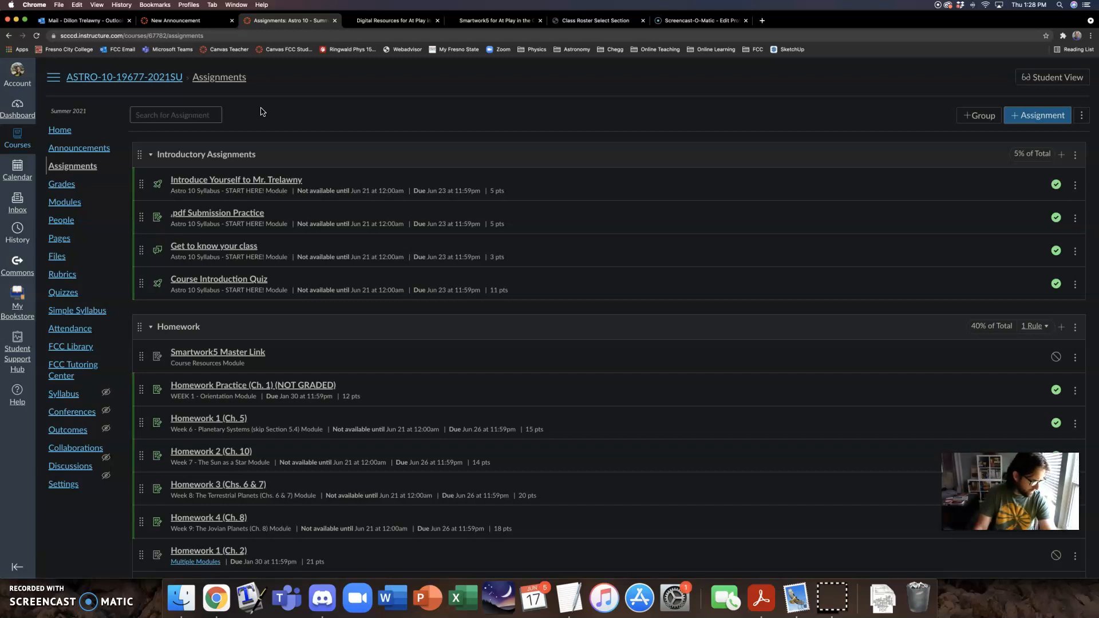
mouse_move(248, 120)
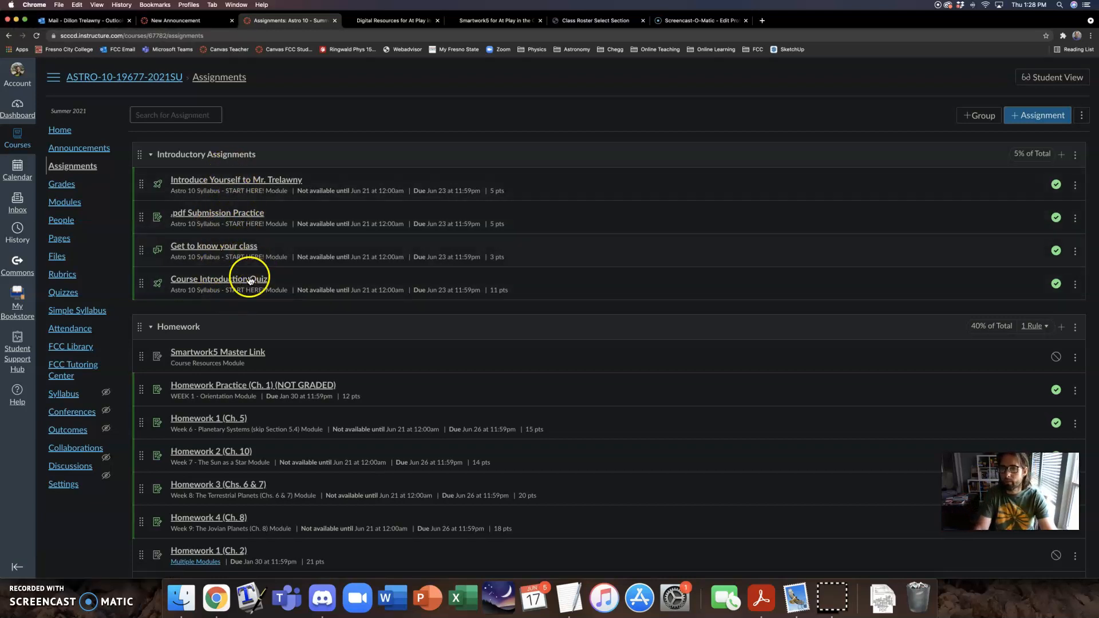
mouse_move(223, 184)
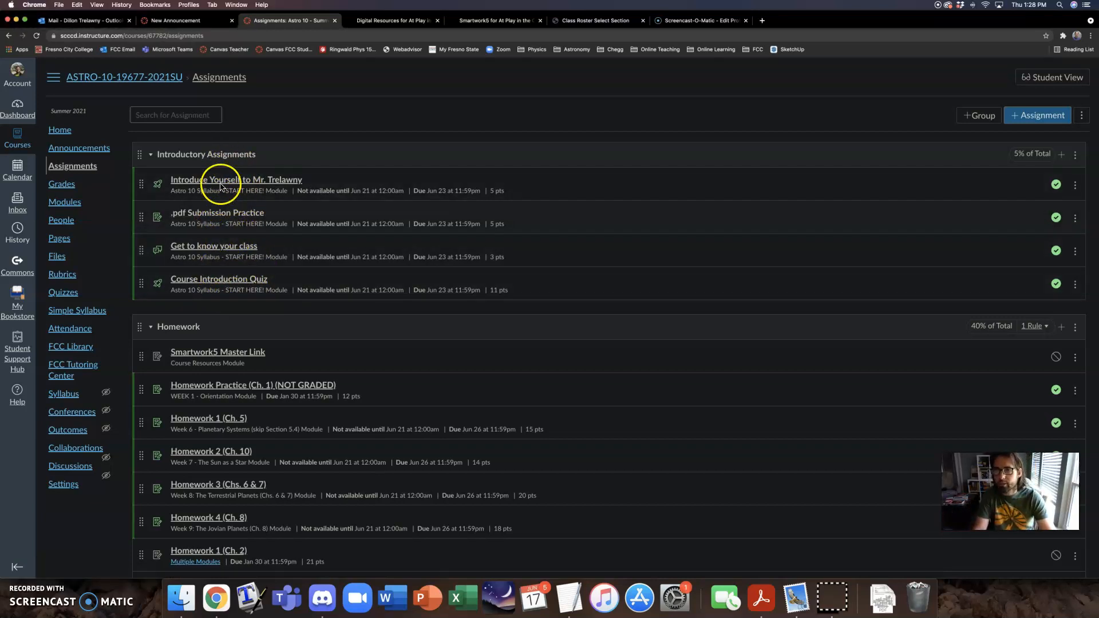
mouse_move(475, 225)
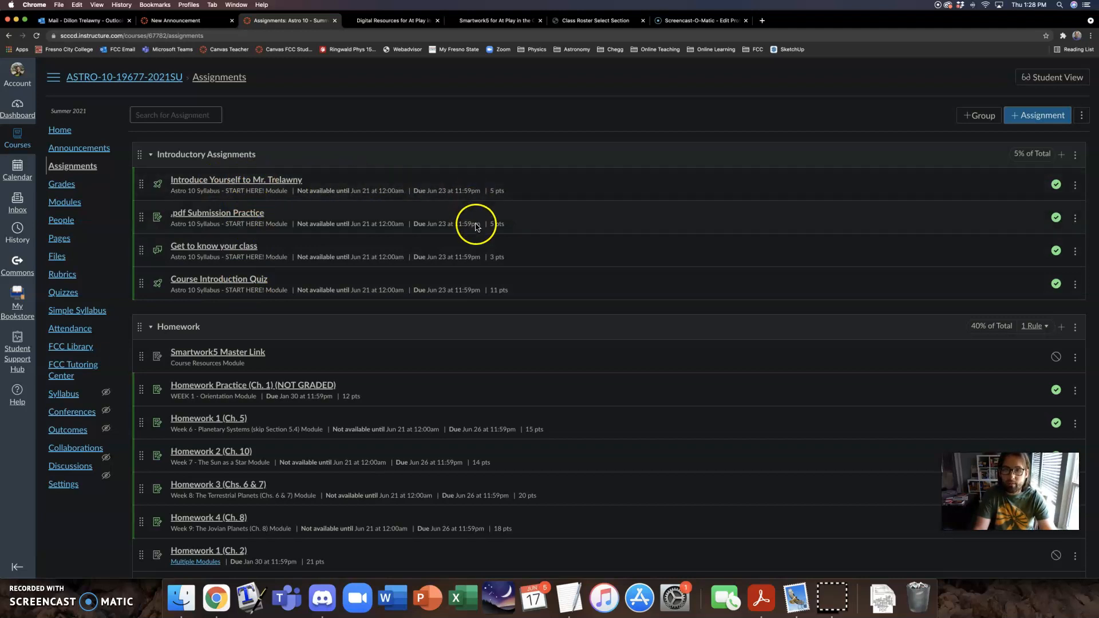
mouse_move(486, 240)
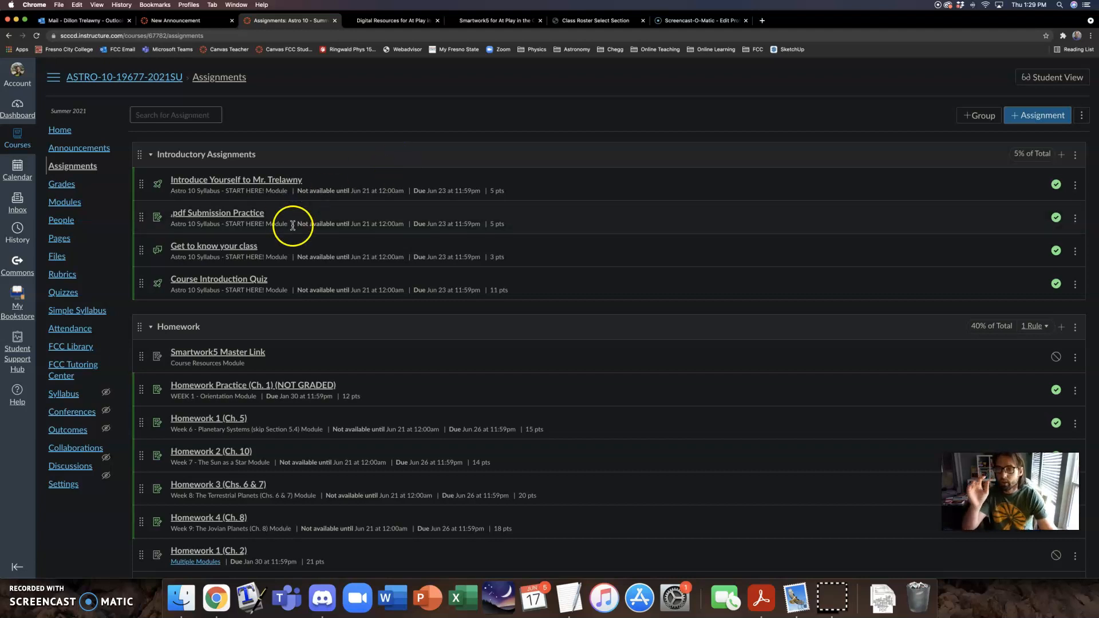
mouse_move(268, 196)
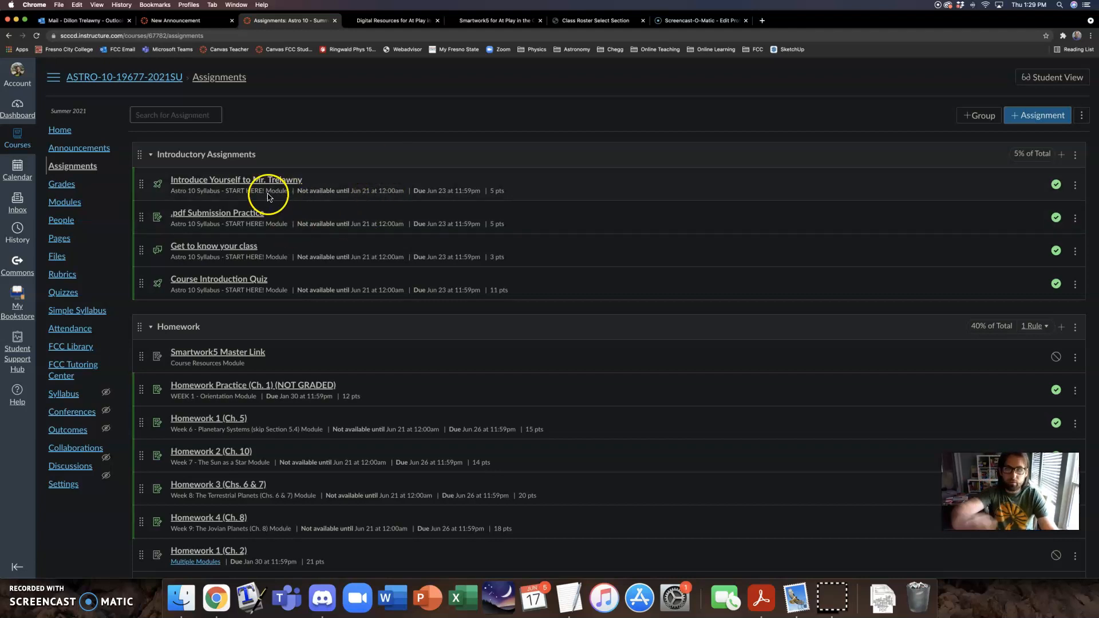
mouse_move(273, 205)
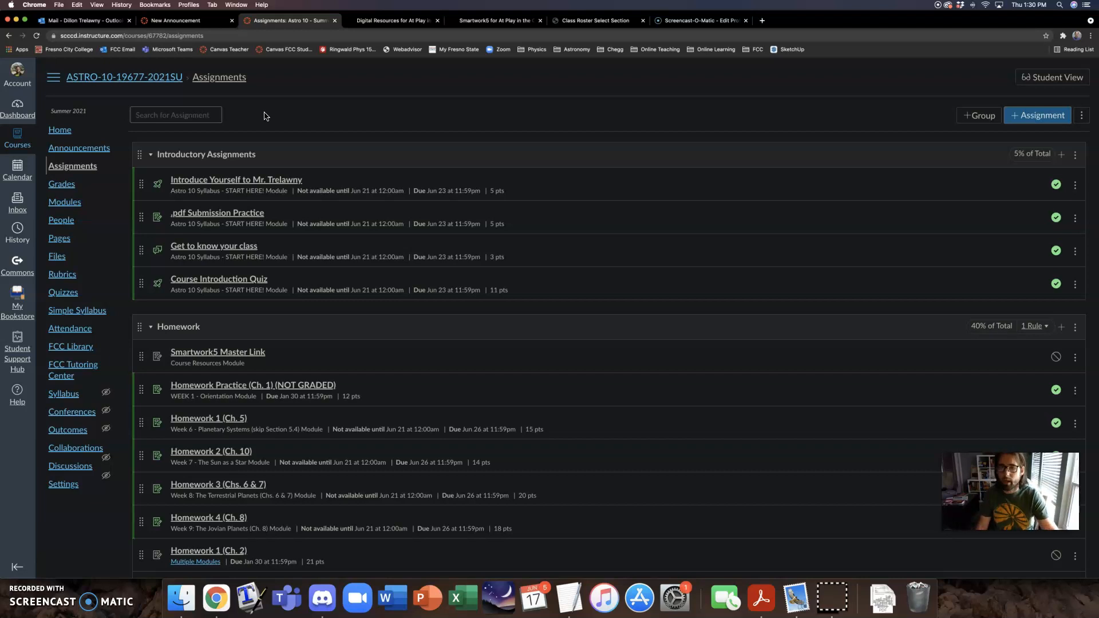
mouse_move(267, 152)
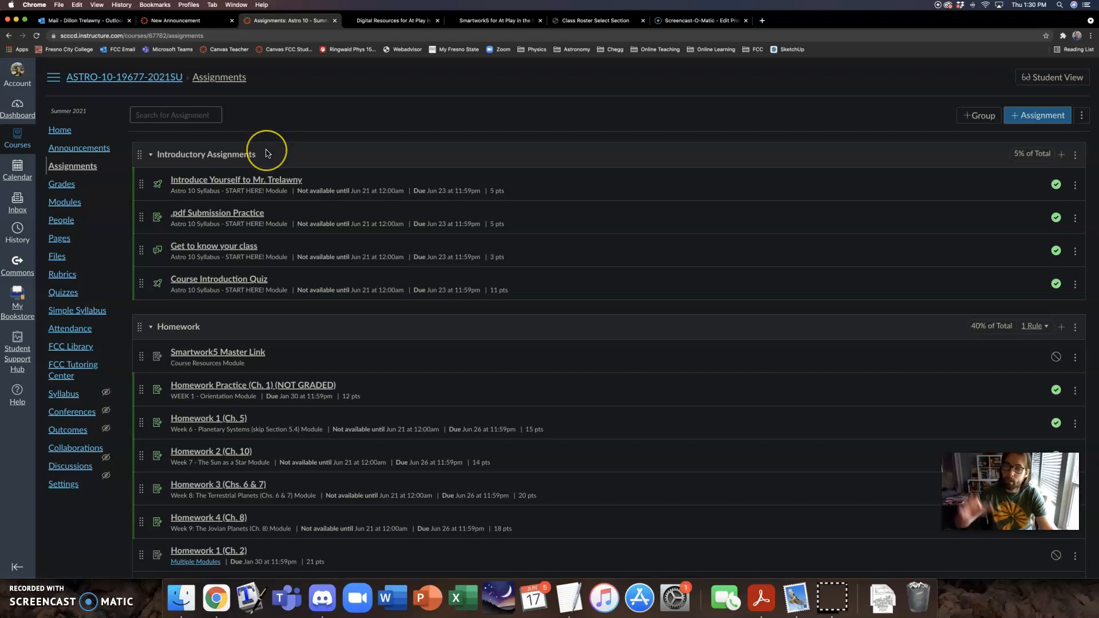